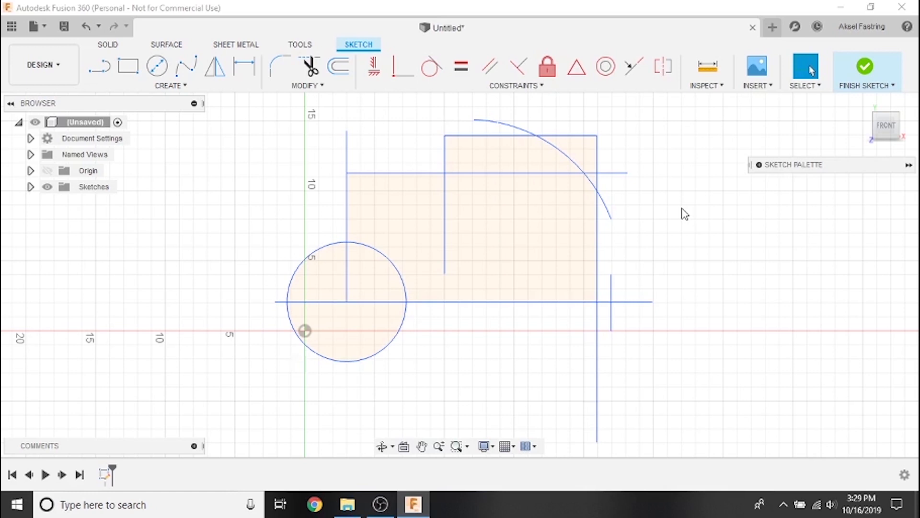
mouse_move(679, 199)
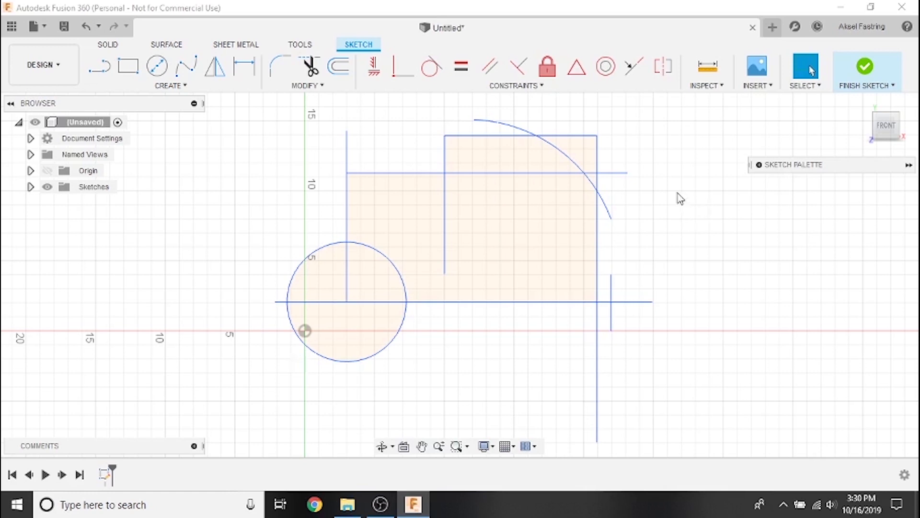
Bring up the sketch Modify tool list (Trim, Extend) for the bracket sketch.
click(306, 85)
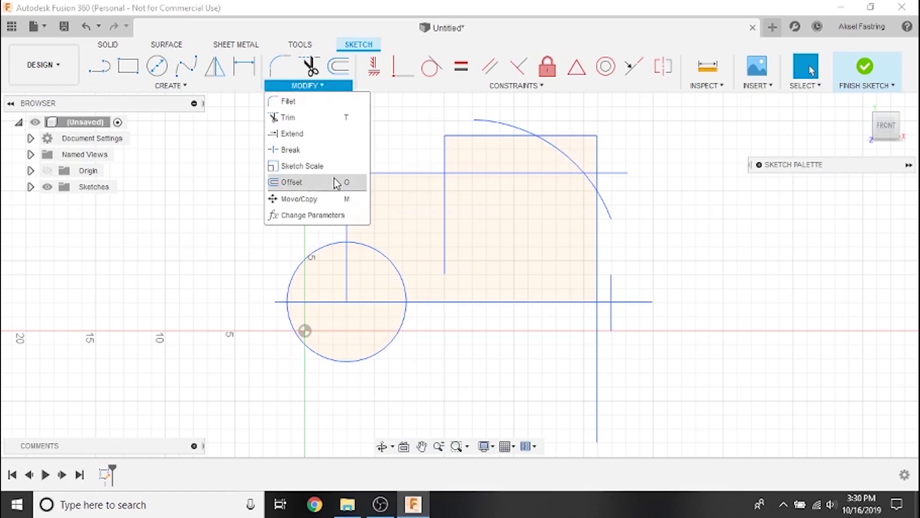
mouse_move(318, 133)
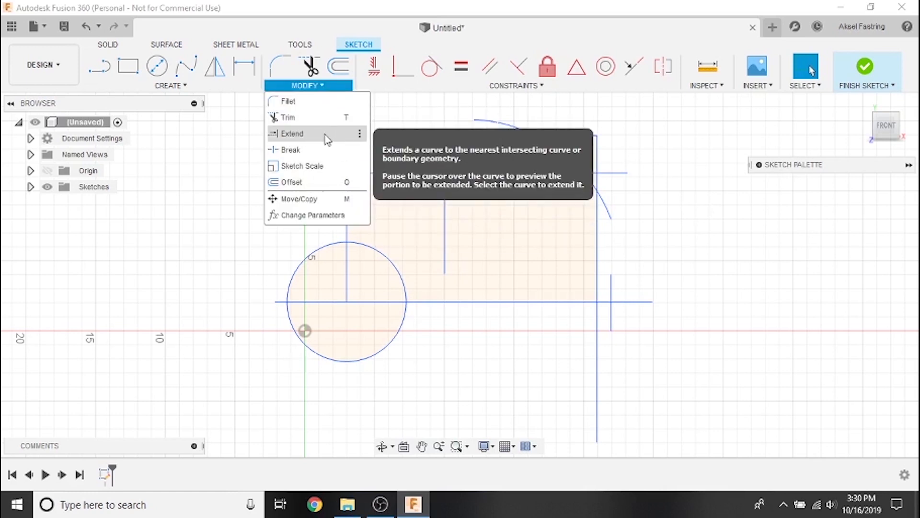
mouse_move(318, 182)
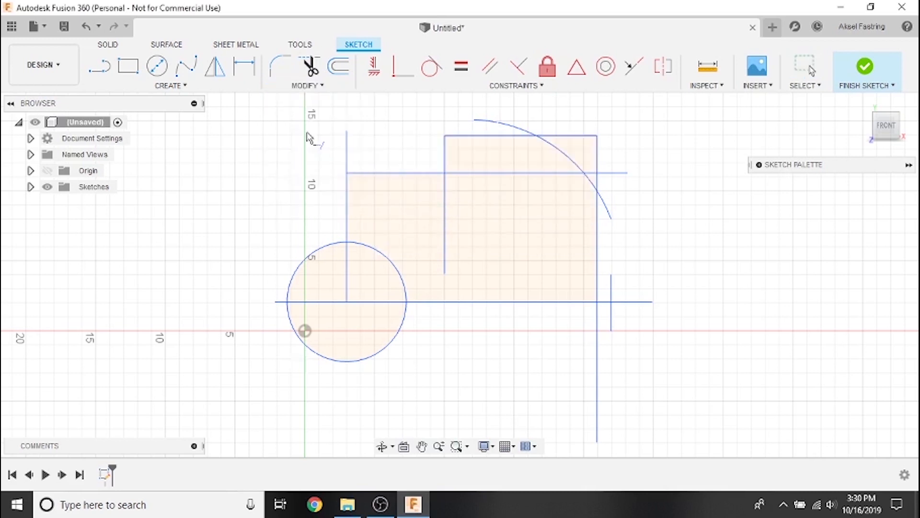
mouse_move(654, 235)
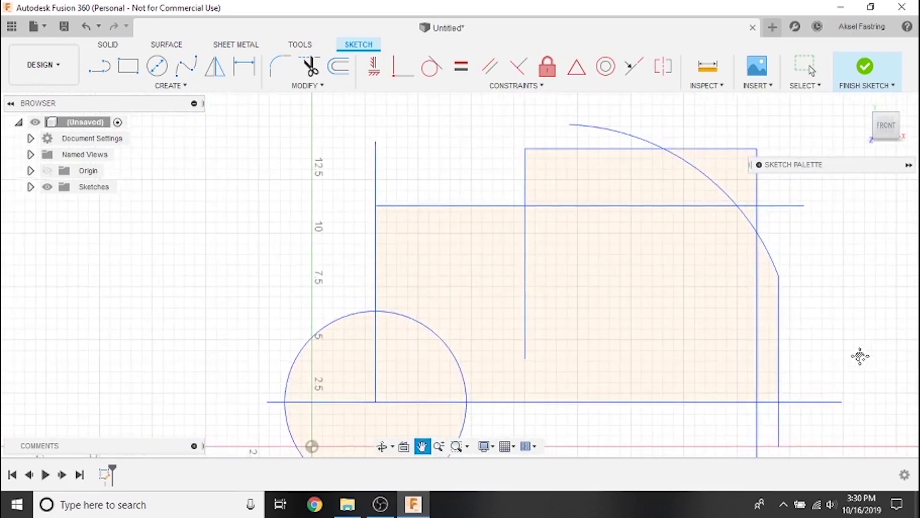
mouse_move(616, 163)
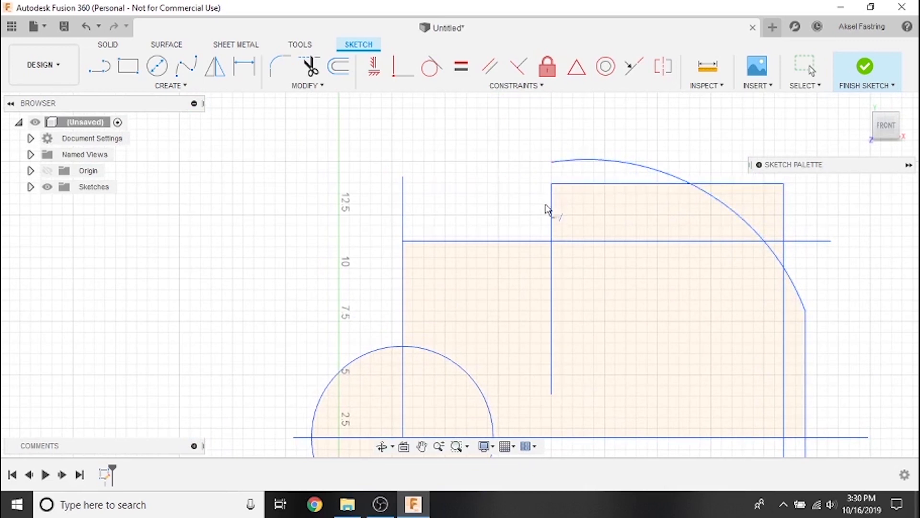
mouse_move(555, 211)
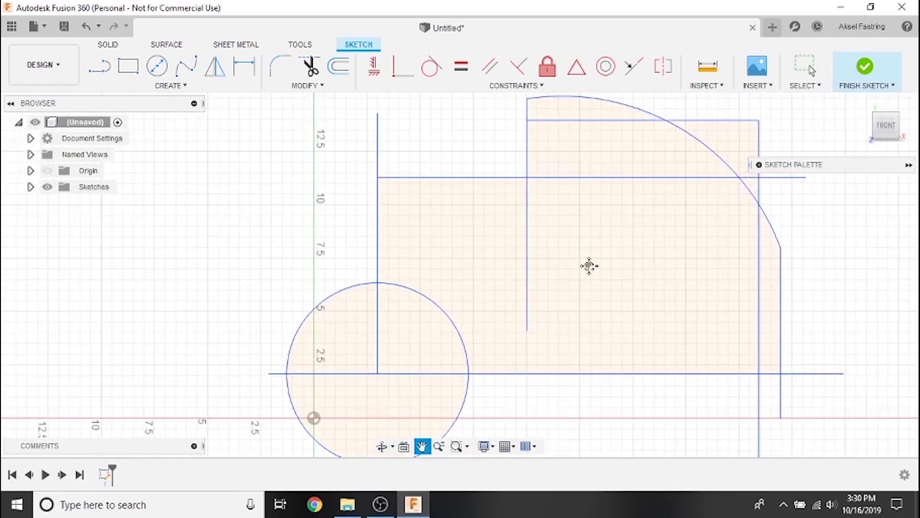
click(306, 70)
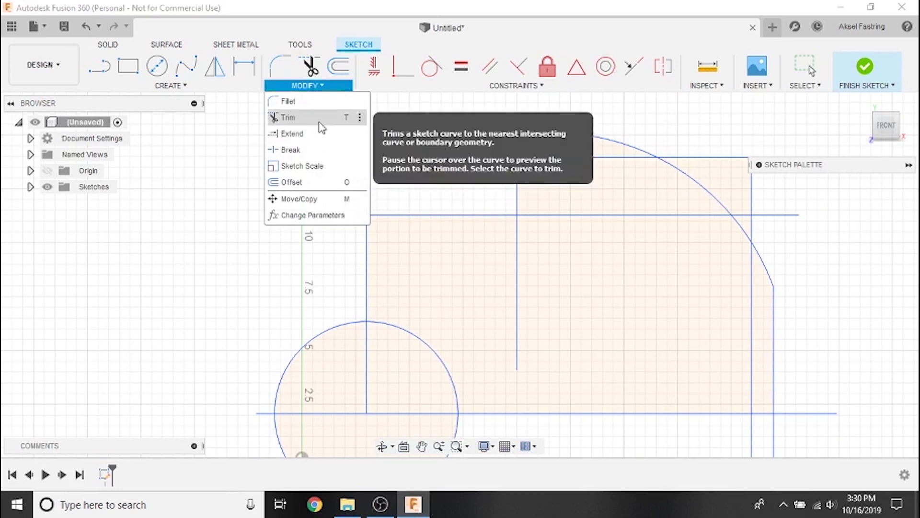
Trim away the inner vertical line, leaving one closed bracket outline.
click(289, 117)
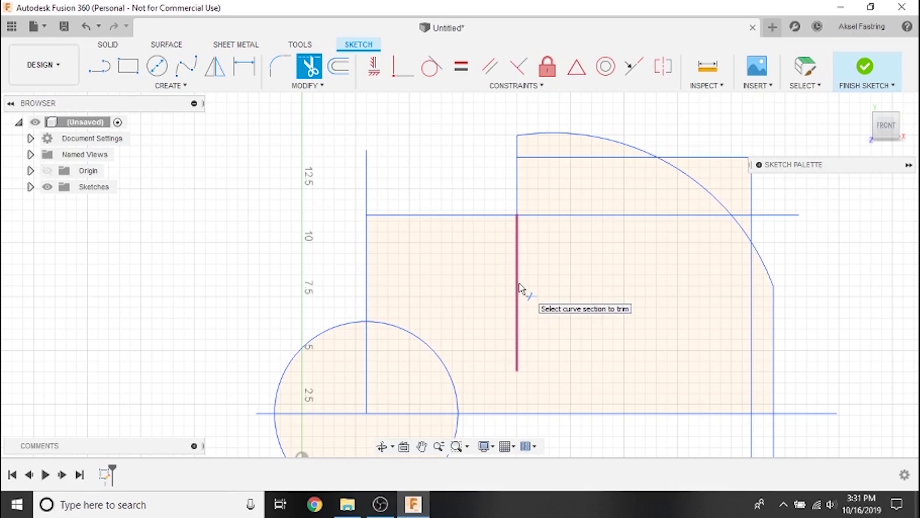
click(518, 294)
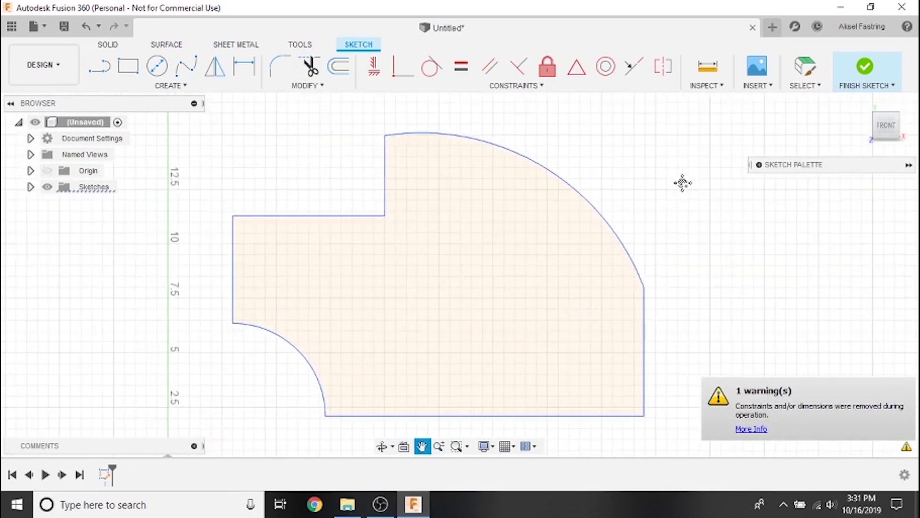
click(307, 70)
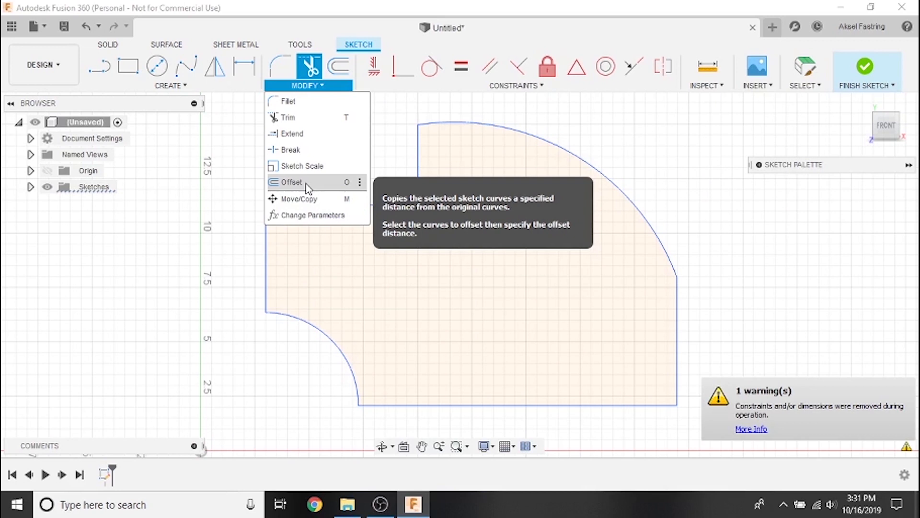
Offset the chained bracket outline 1.5 in inward and confirm it.
click(292, 182)
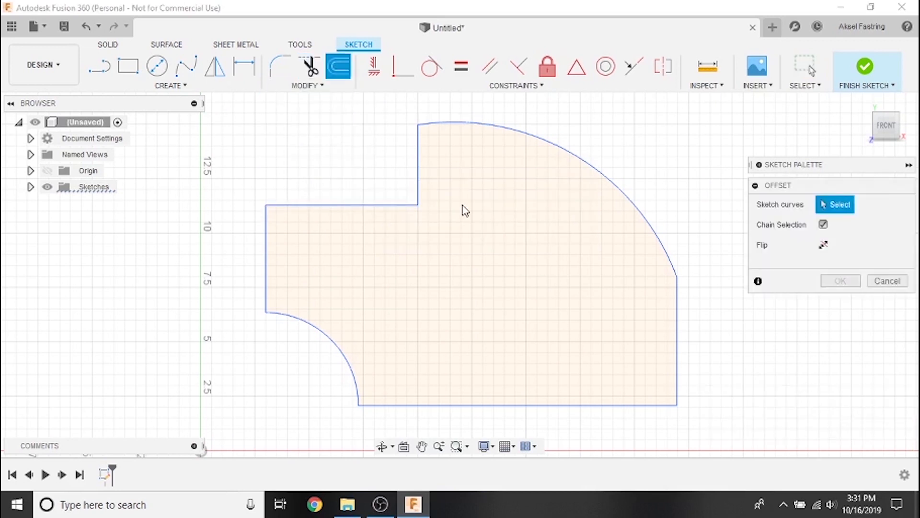
mouse_move(559, 152)
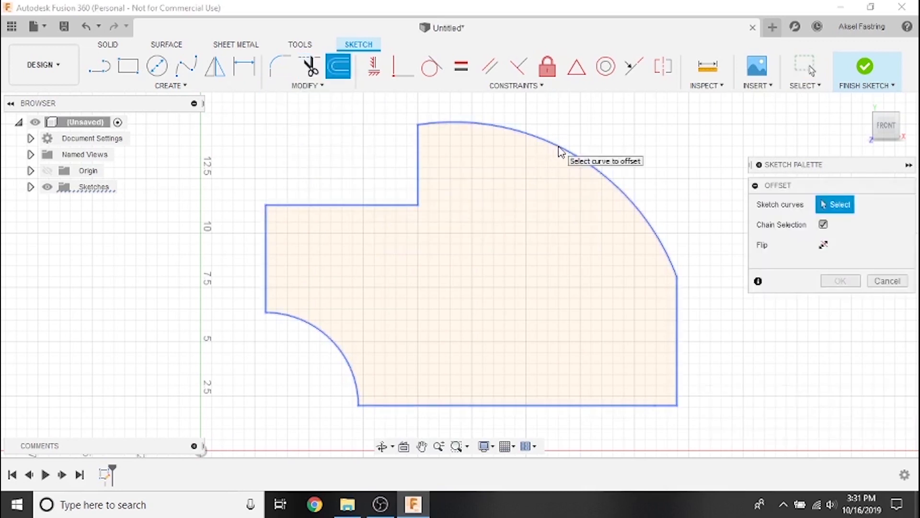
click(558, 150)
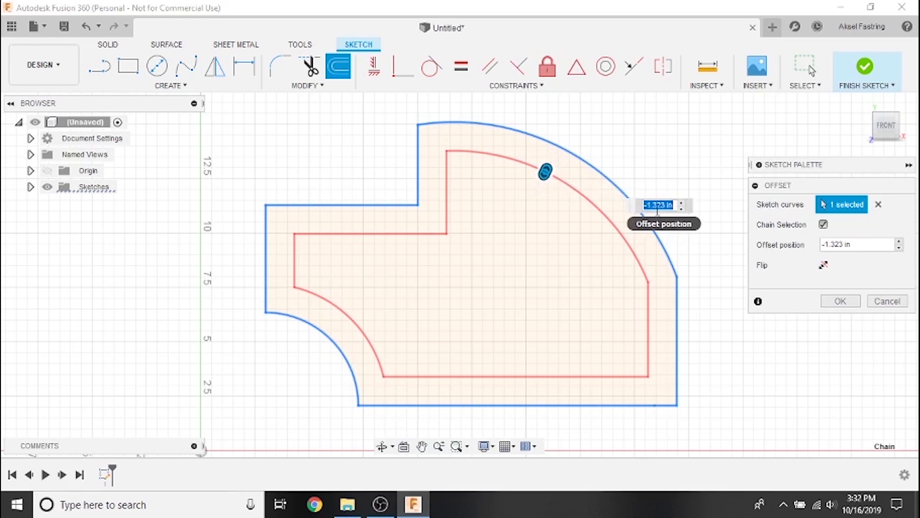
text(1.5)
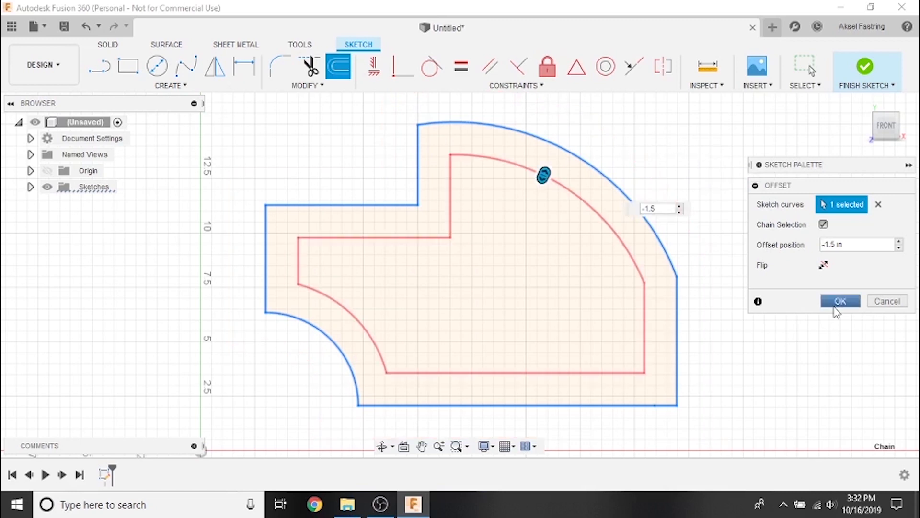
click(839, 300)
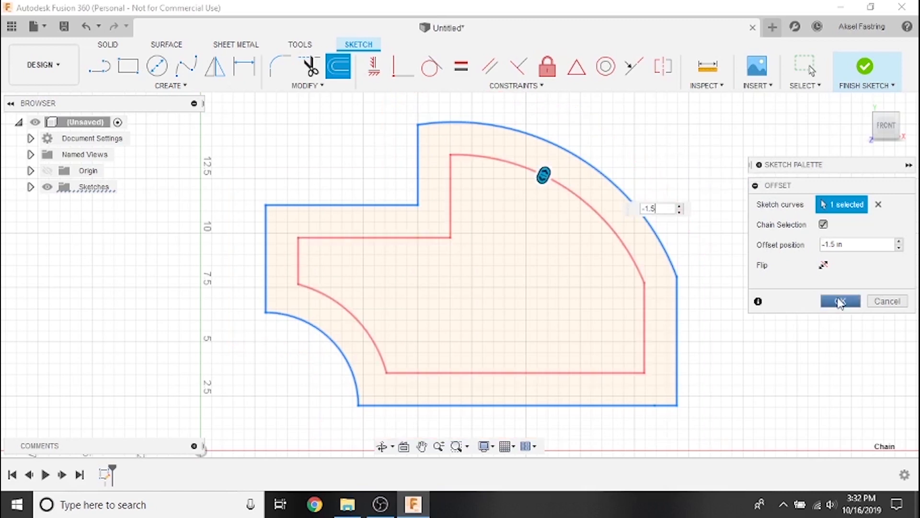
Extrude the band profile between the two outlines into a solid bracket frame.
click(840, 301)
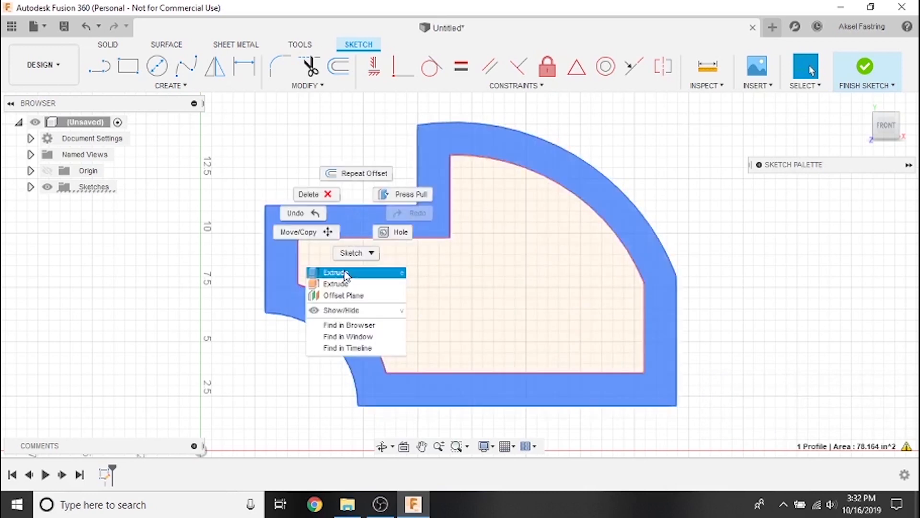
click(336, 272)
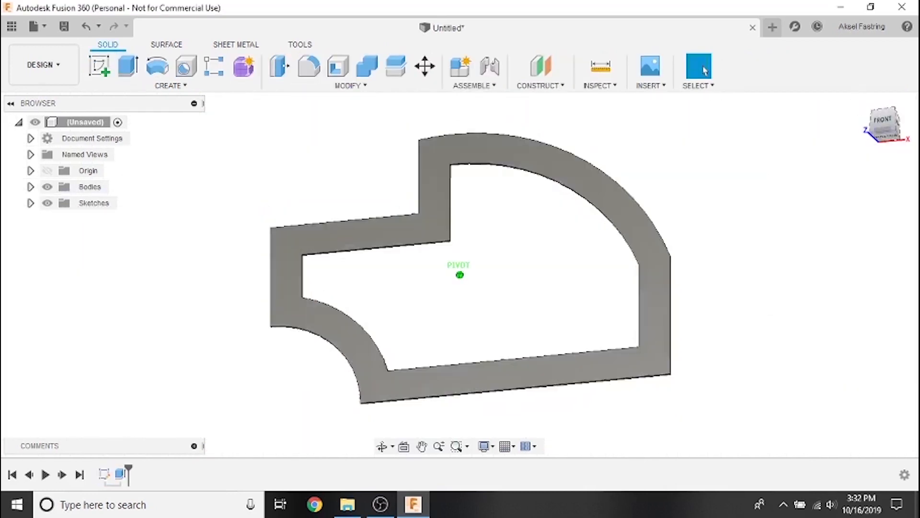